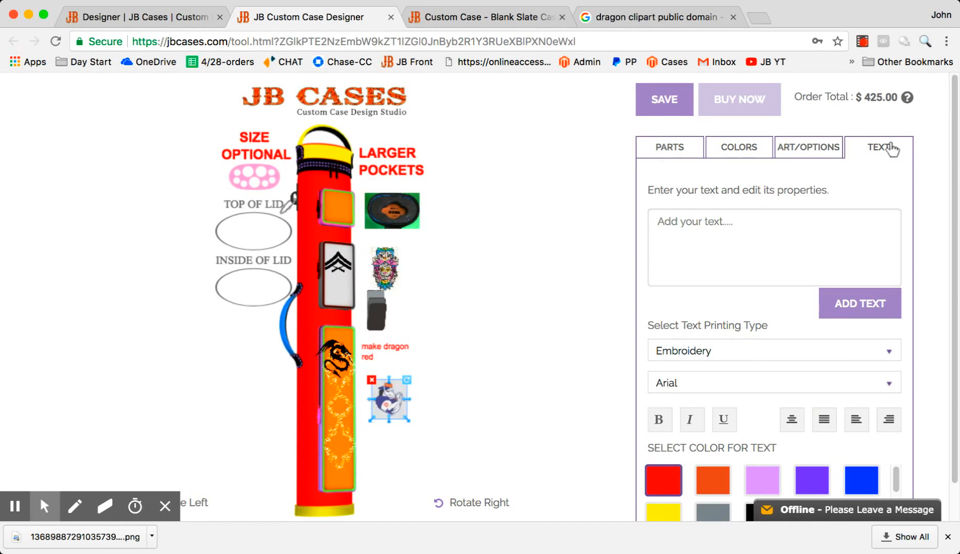
Add placeholder red text 'sdkjhfsdkjhf' onto the lower front pocket and select the dragon artwork for removal.
click(772, 247)
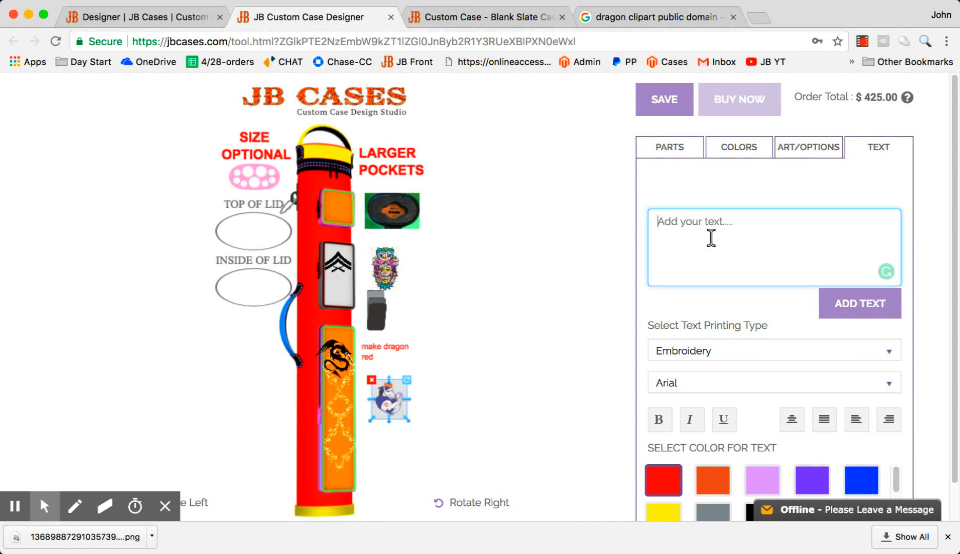
text(sdkjhfsdkjhf)
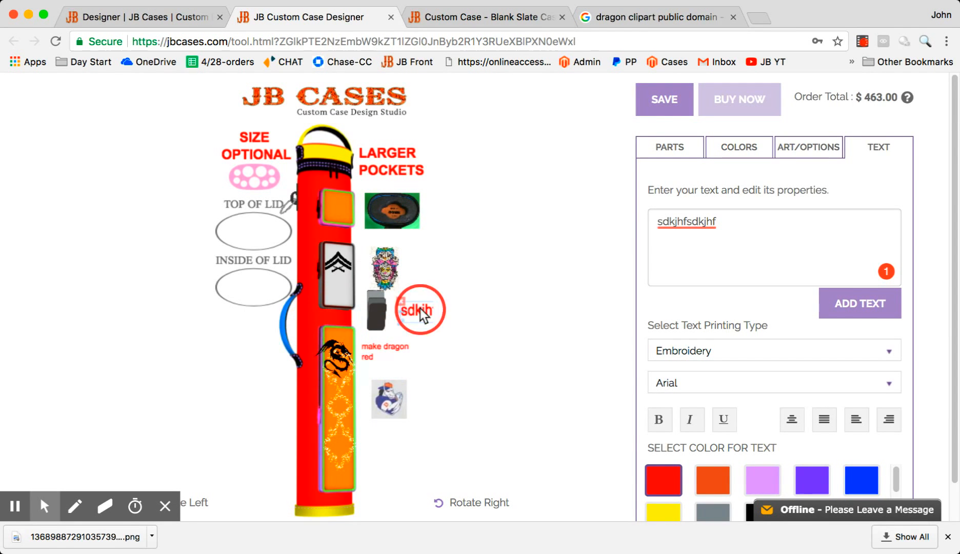
drag(419, 309, 328, 395)
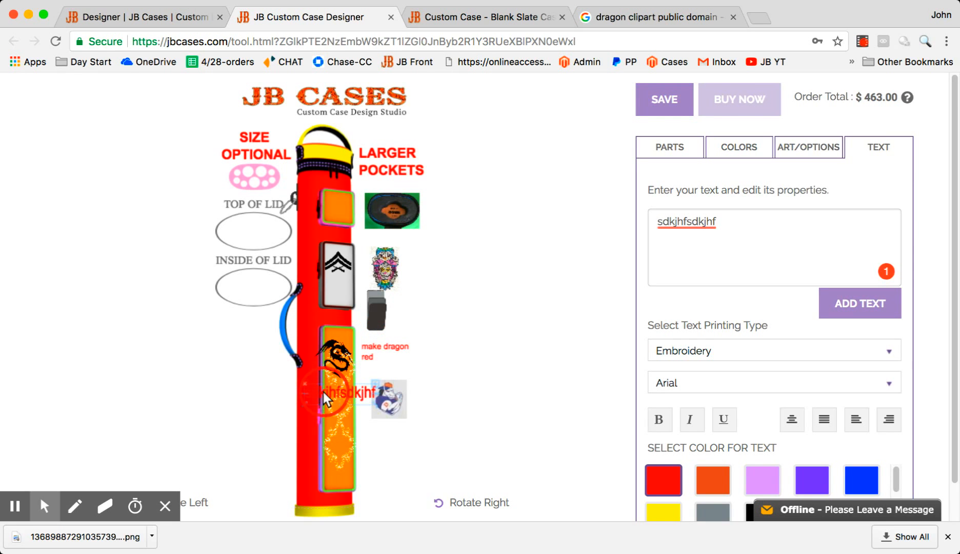
click(339, 392)
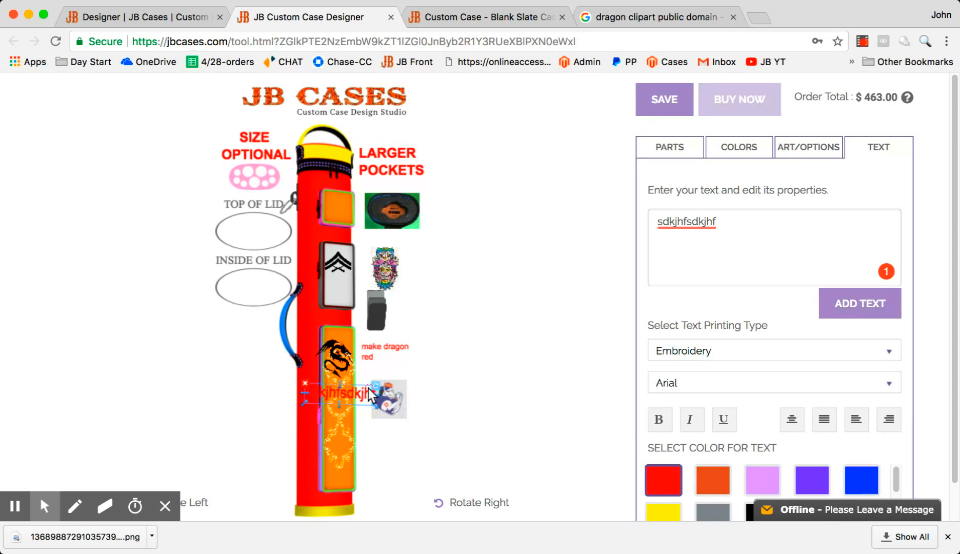
click(807, 147)
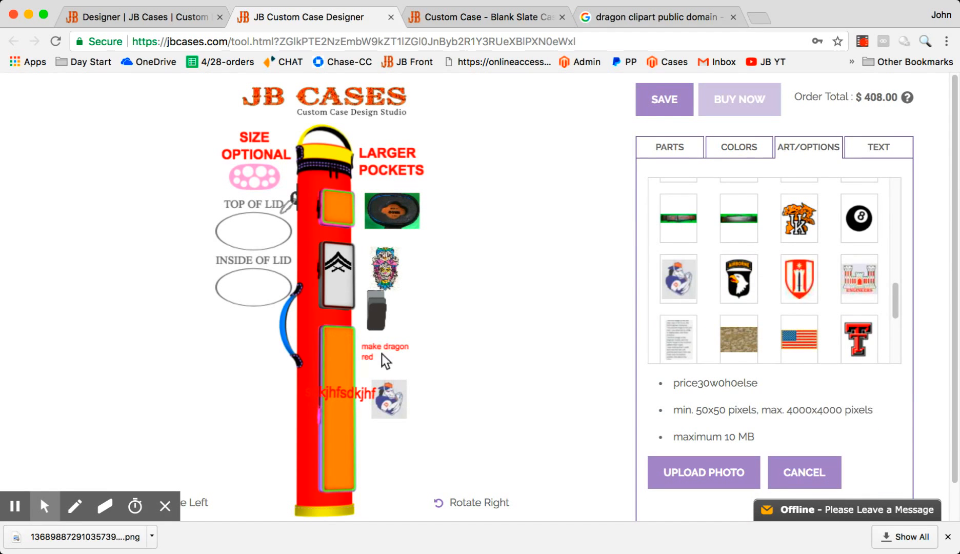
Rotate the placeholder pocket text 90° so it runs vertically along the lower front pocket.
click(388, 397)
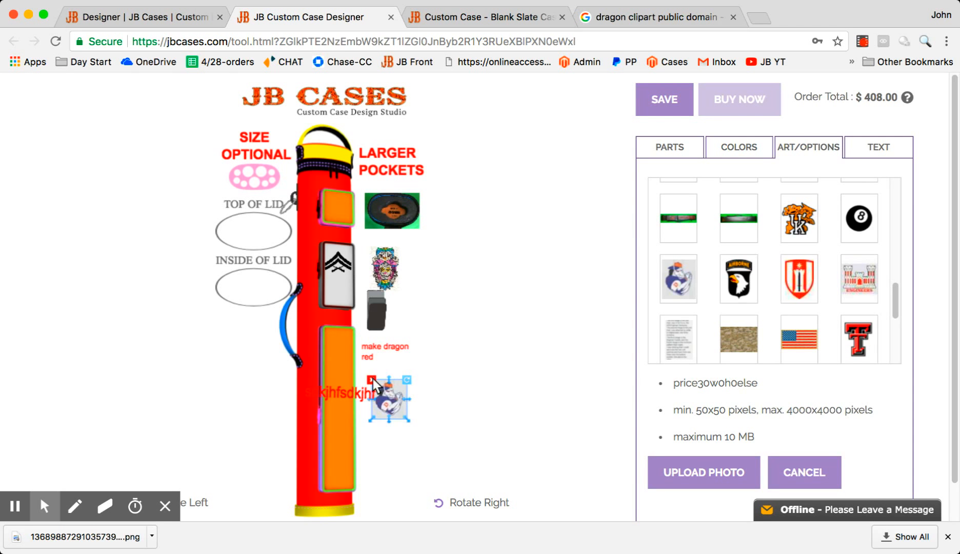
click(877, 146)
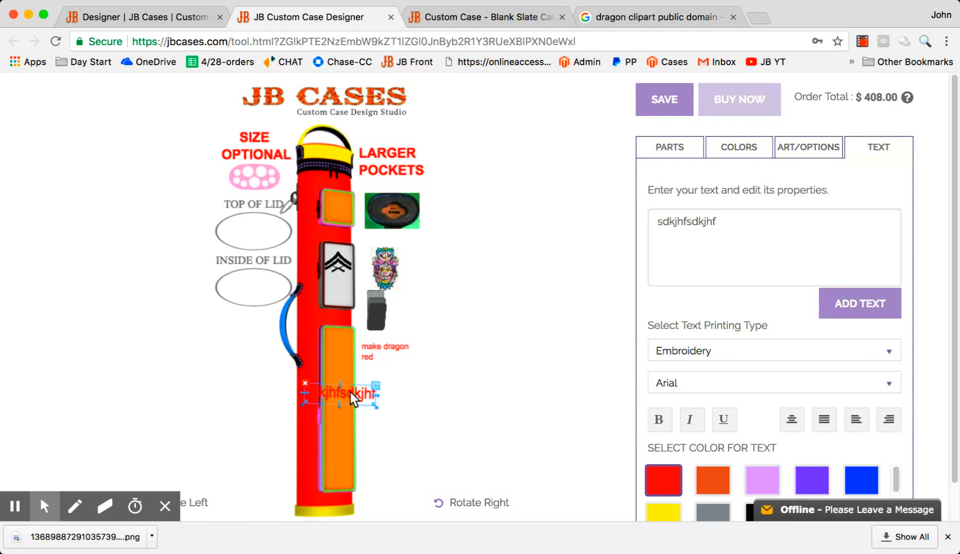
click(373, 395)
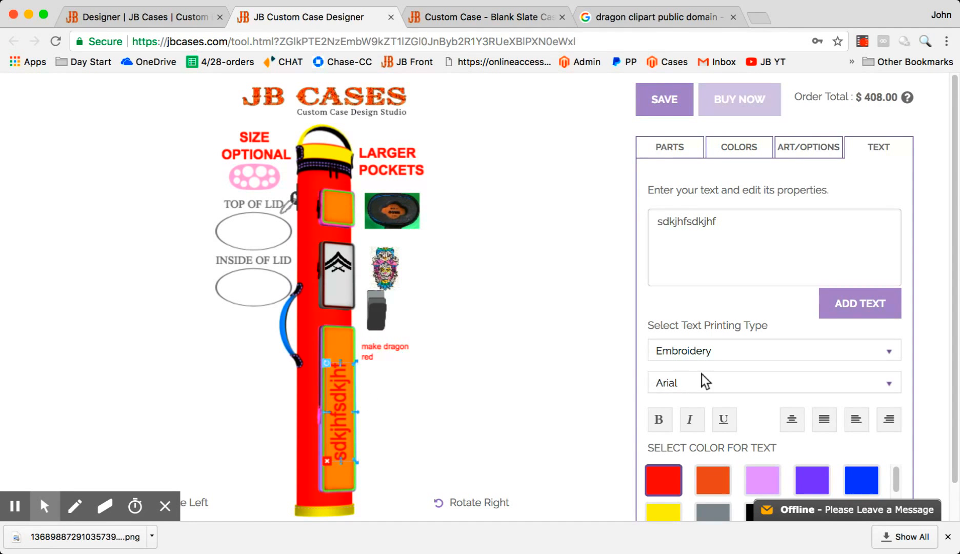
Restyle the vertical text in the Dutch & Harley font, then clear the placeholder from the pocket.
click(772, 381)
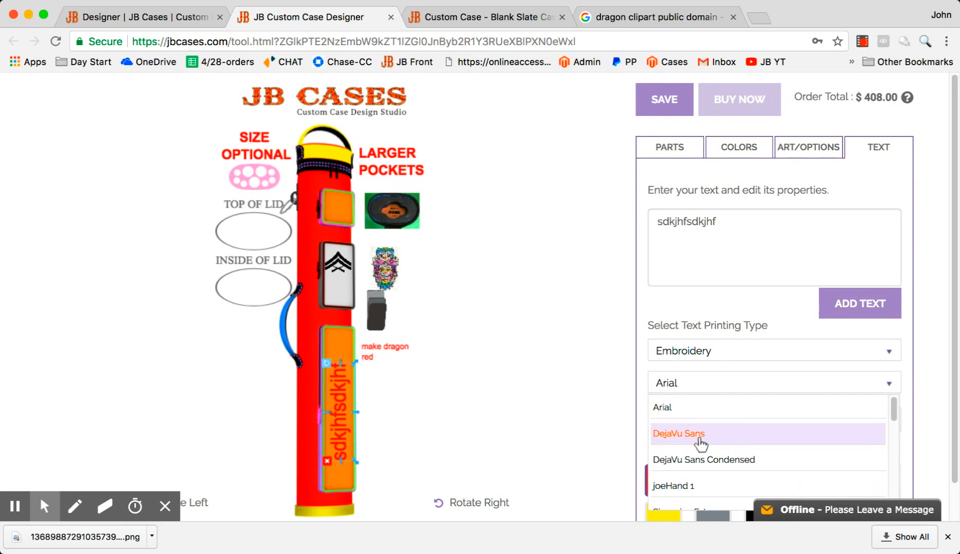
scroll(down, 3)
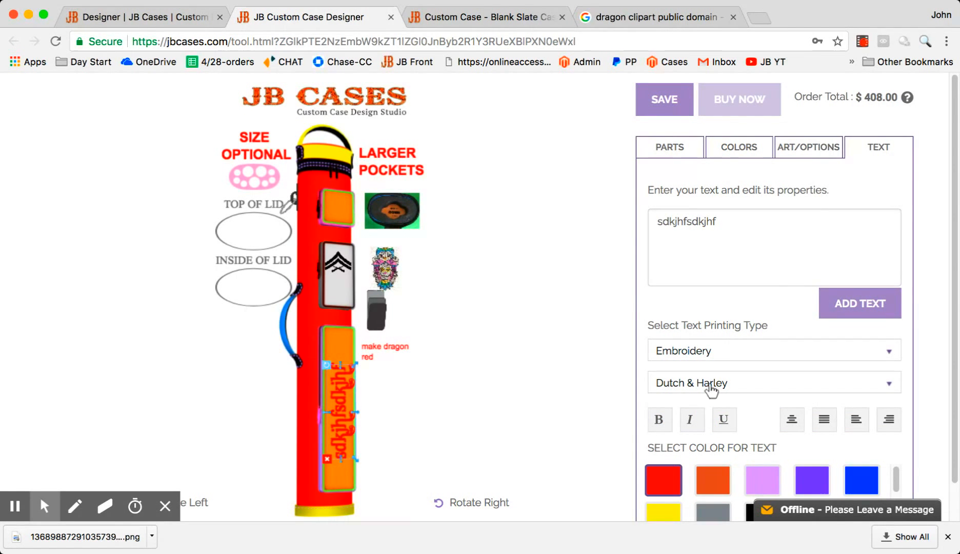
mouse_move(440, 443)
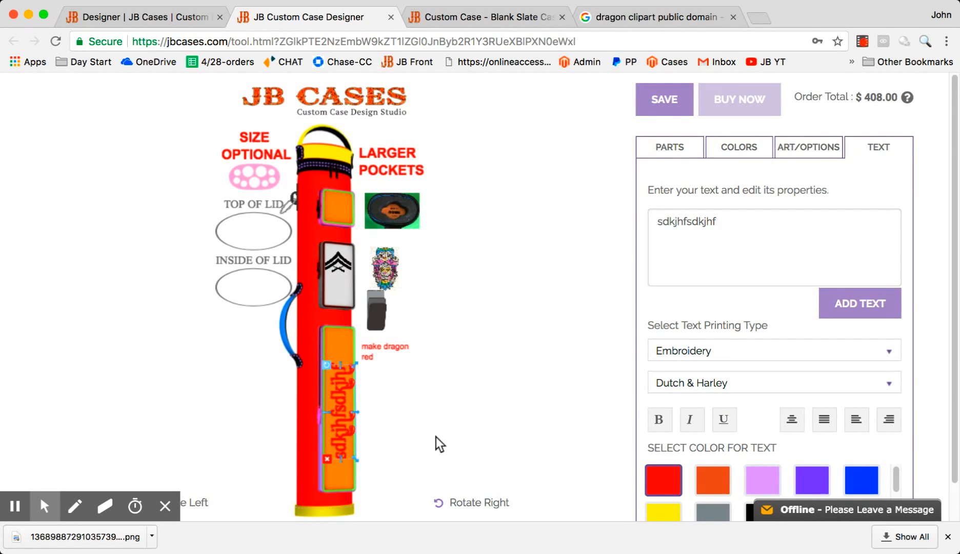
mouse_move(339, 410)
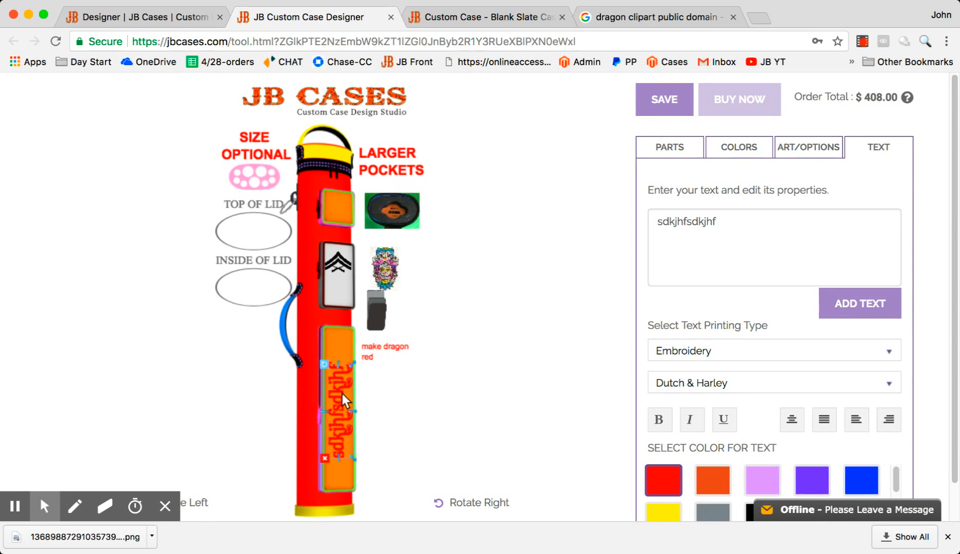
drag(336, 404, 376, 404)
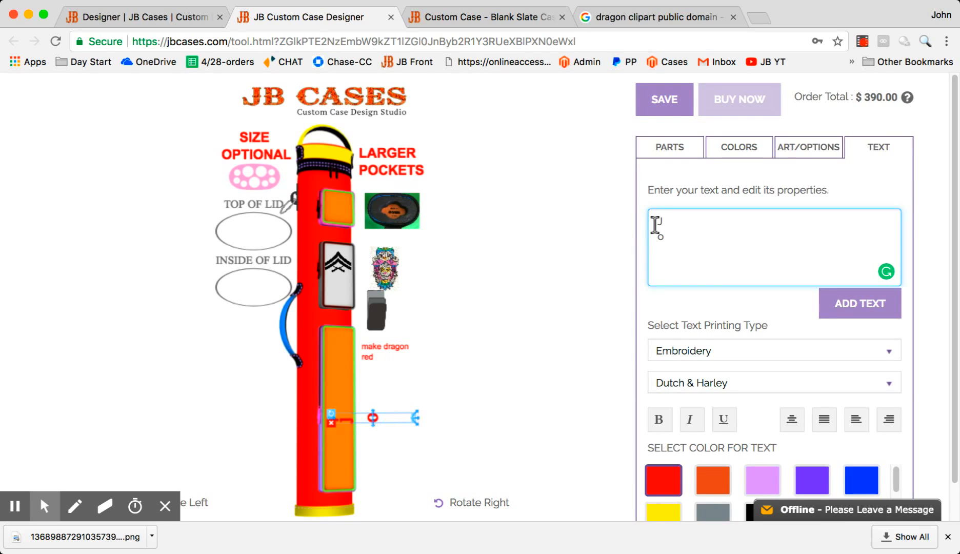
Enter J, O, H, N on separate lines as red embroidery and place the stacked JOHN on the front pocket.
text(Jo)
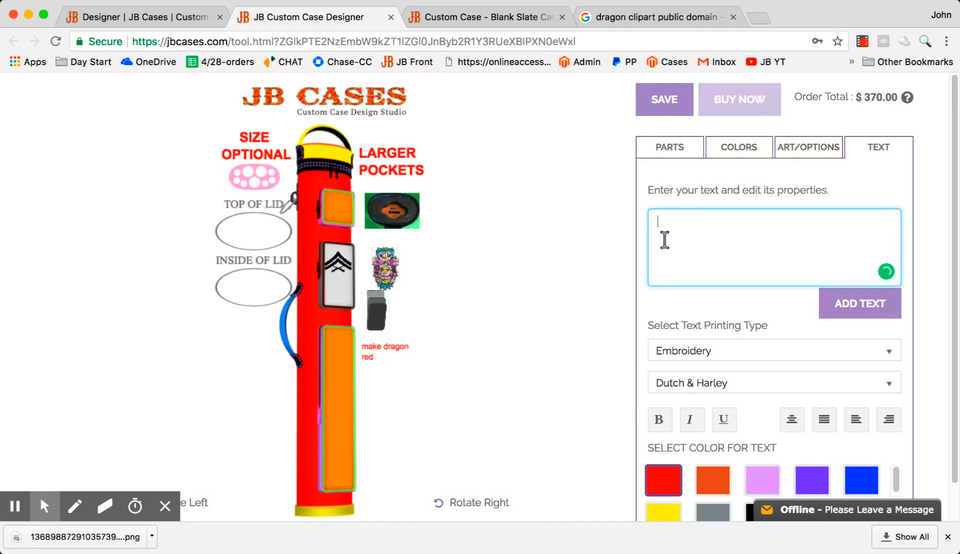
text(J)
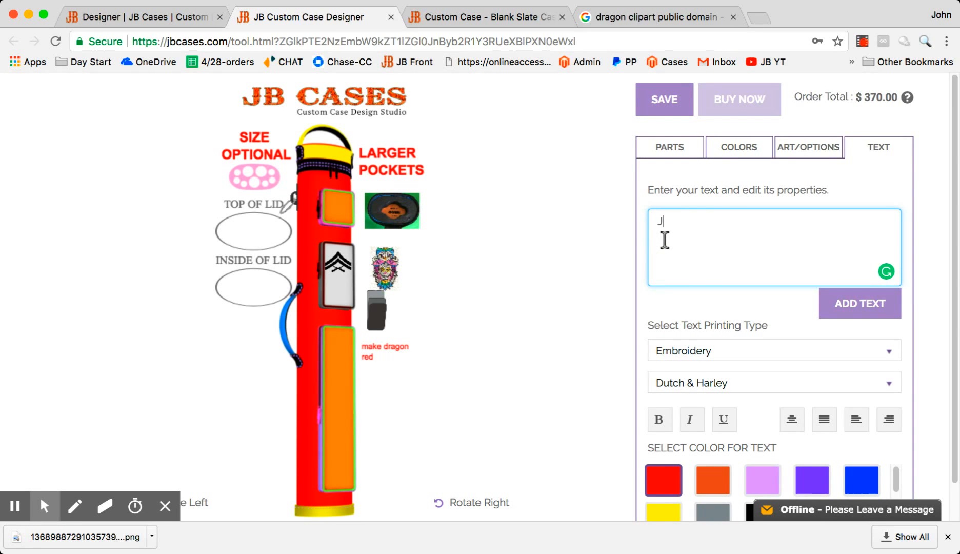
key(Enter)
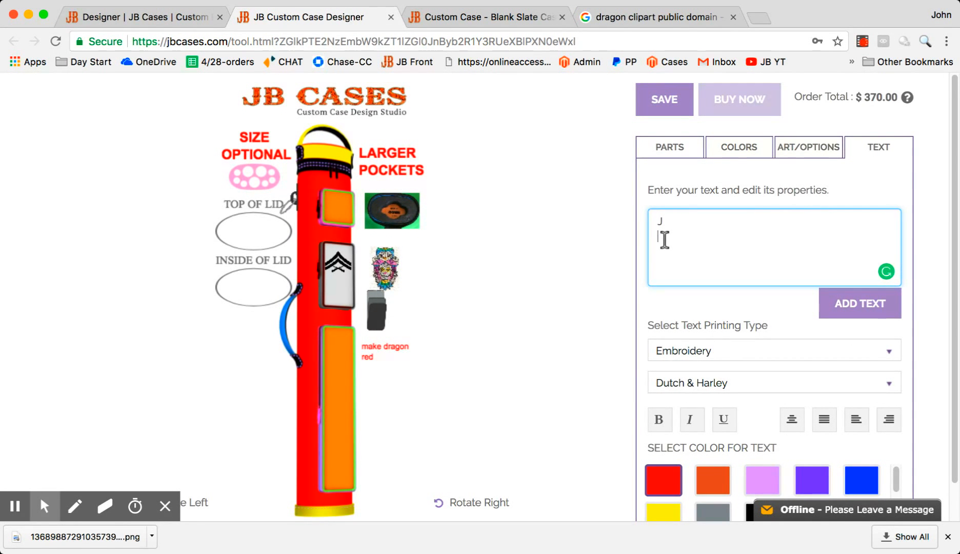
text(J)
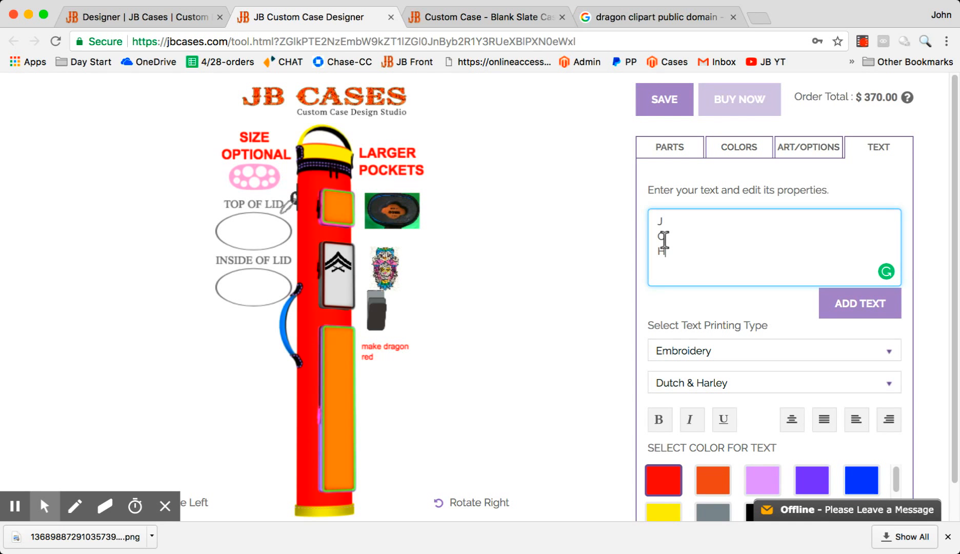
text(N)
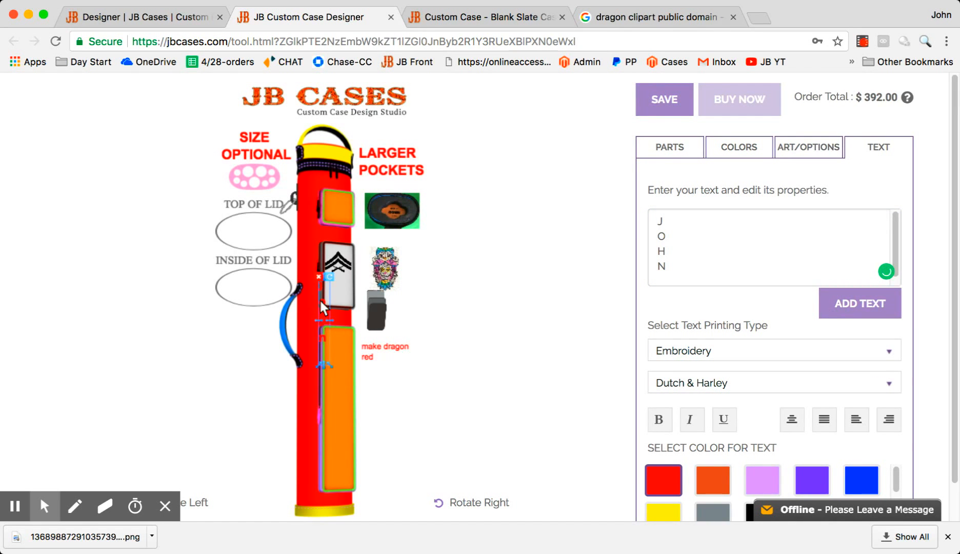
drag(324, 294, 333, 373)
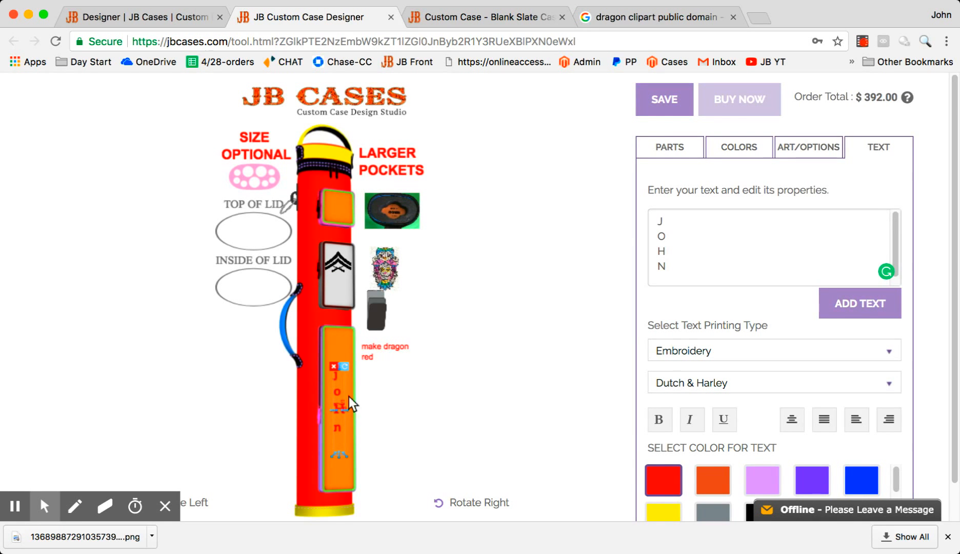
mouse_move(692, 386)
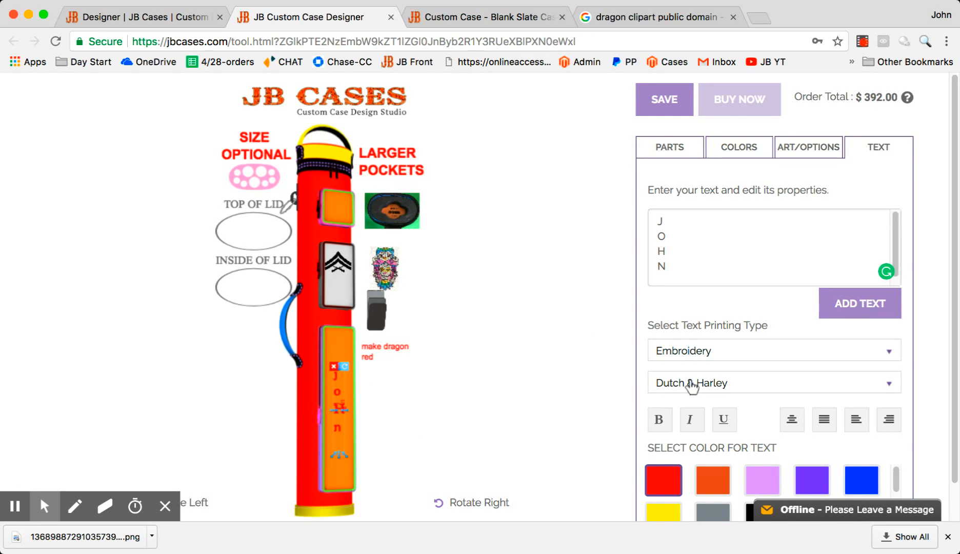
Set the name JOHN in the Arial font and reposition it larger and centered on the long front pocket.
click(773, 383)
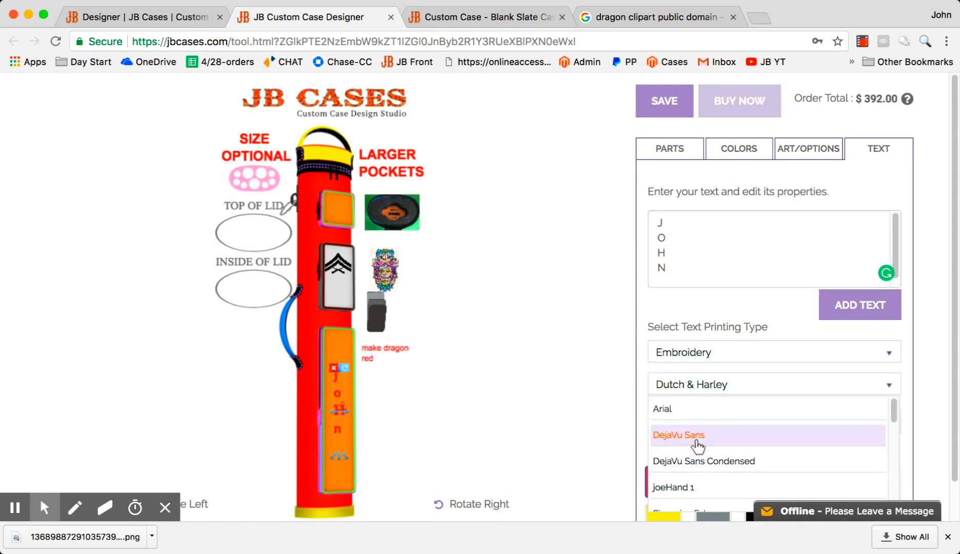
click(661, 408)
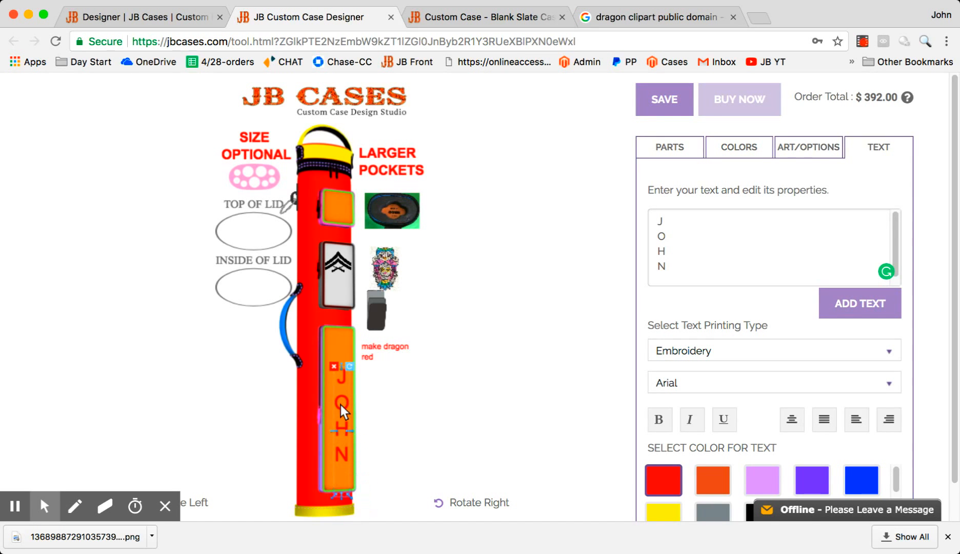
click(342, 409)
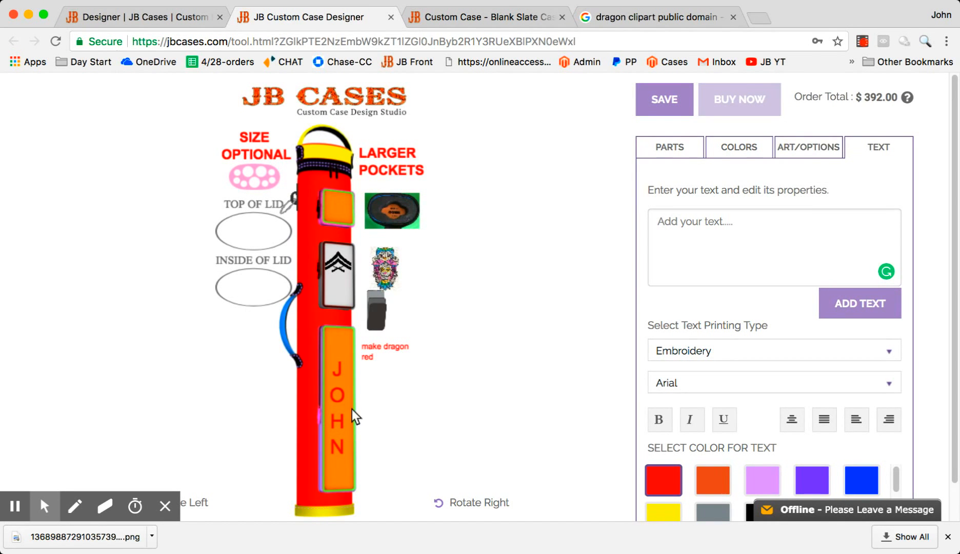
mouse_move(364, 420)
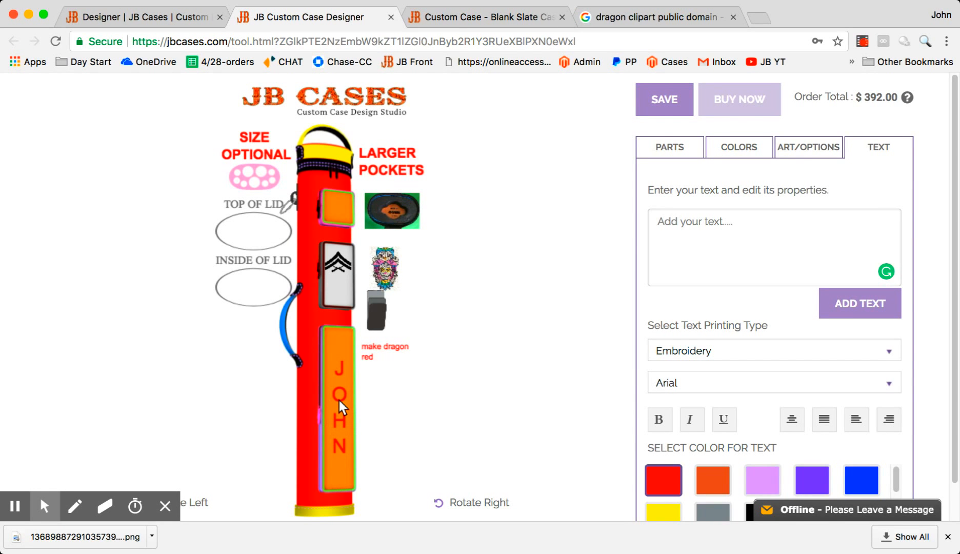
mouse_move(469, 502)
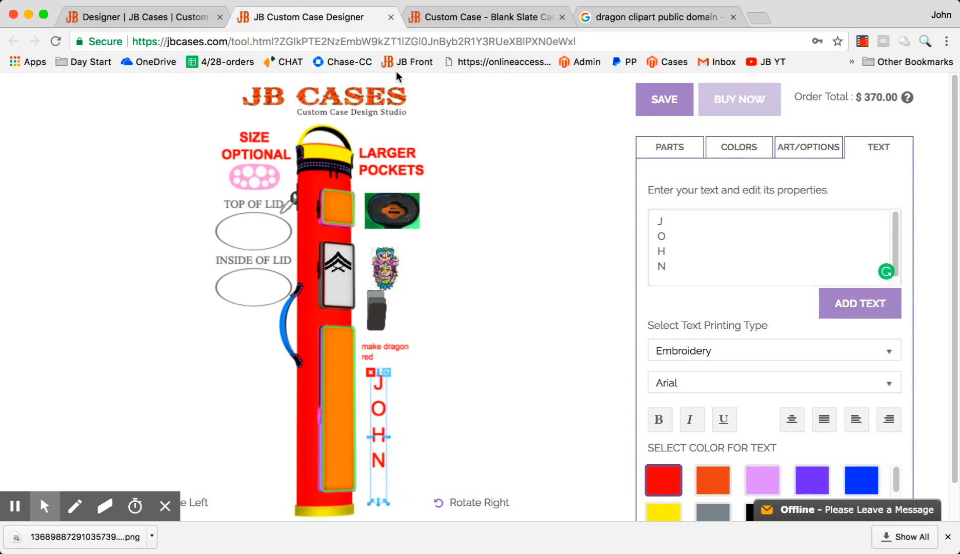
mouse_move(487, 502)
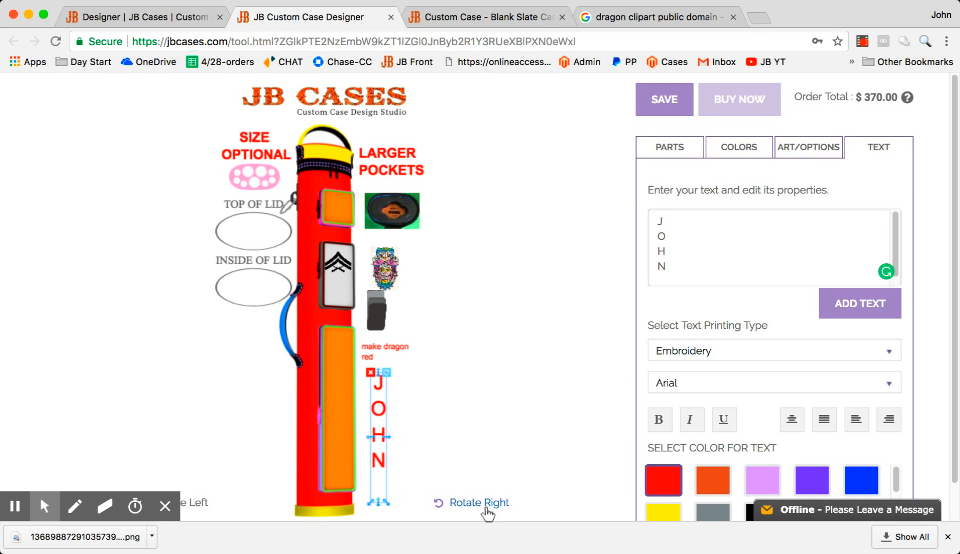
Turn the case to its side and back views, adding the name JOHN as new text.
click(478, 502)
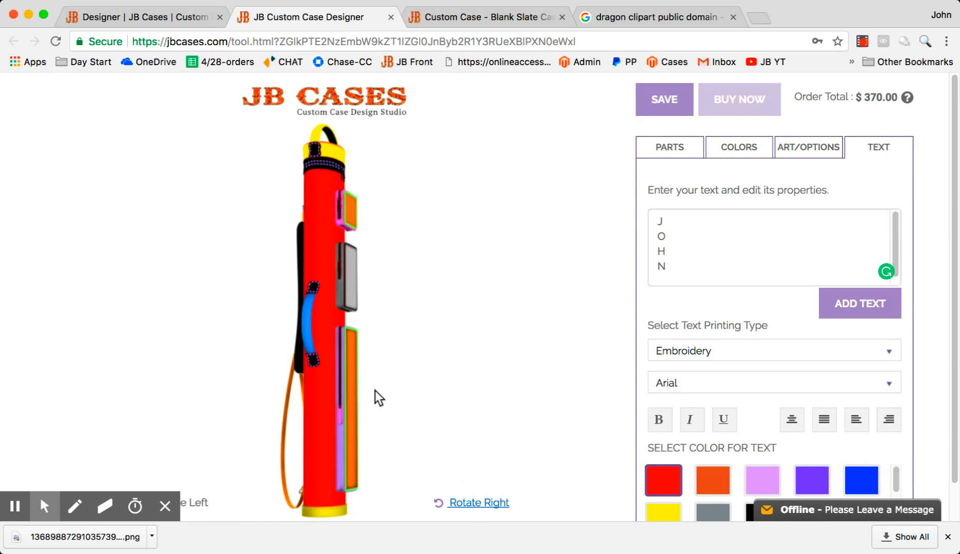
mouse_move(425, 315)
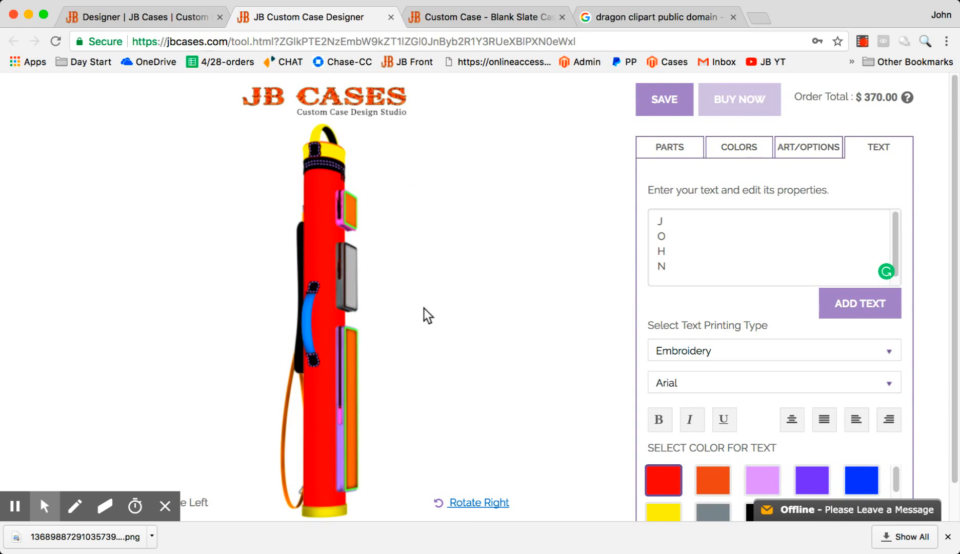
mouse_move(251, 280)
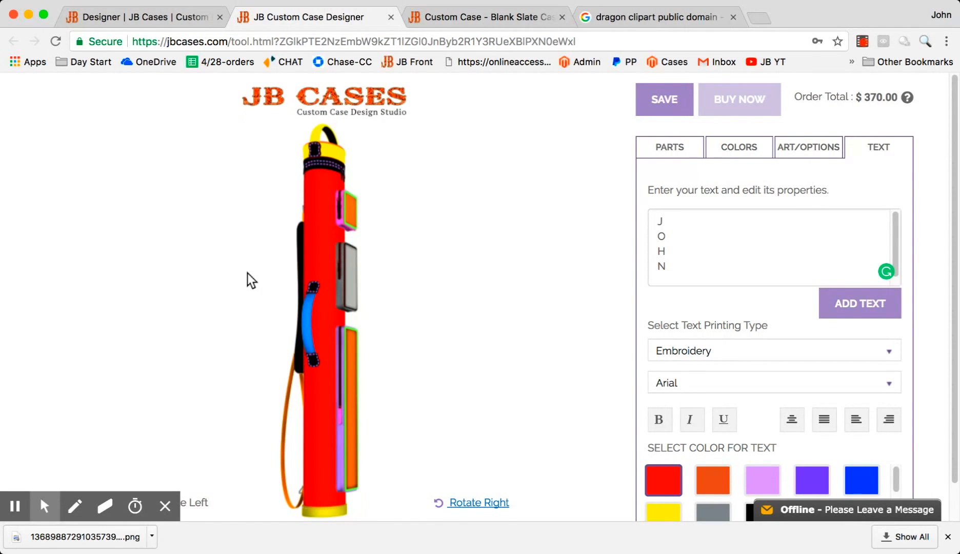
mouse_move(563, 288)
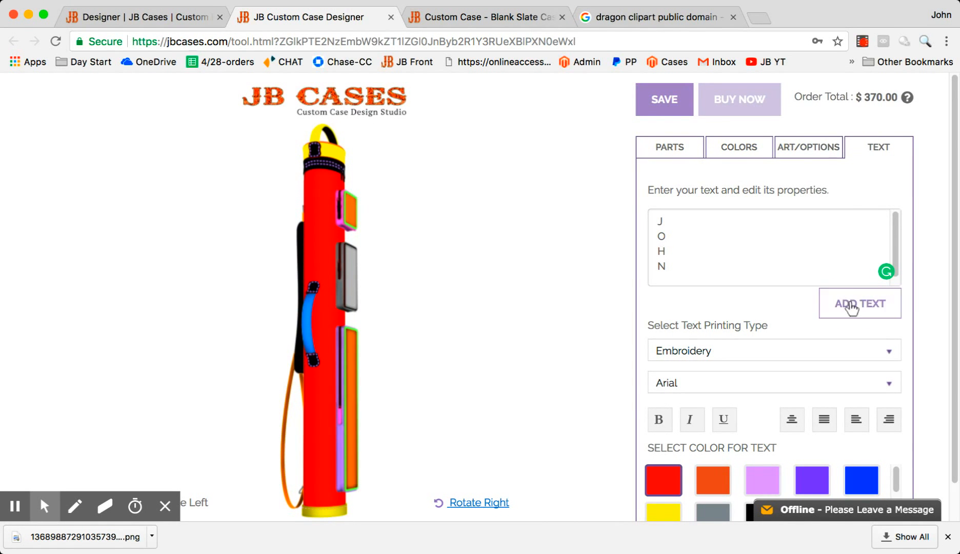
click(859, 303)
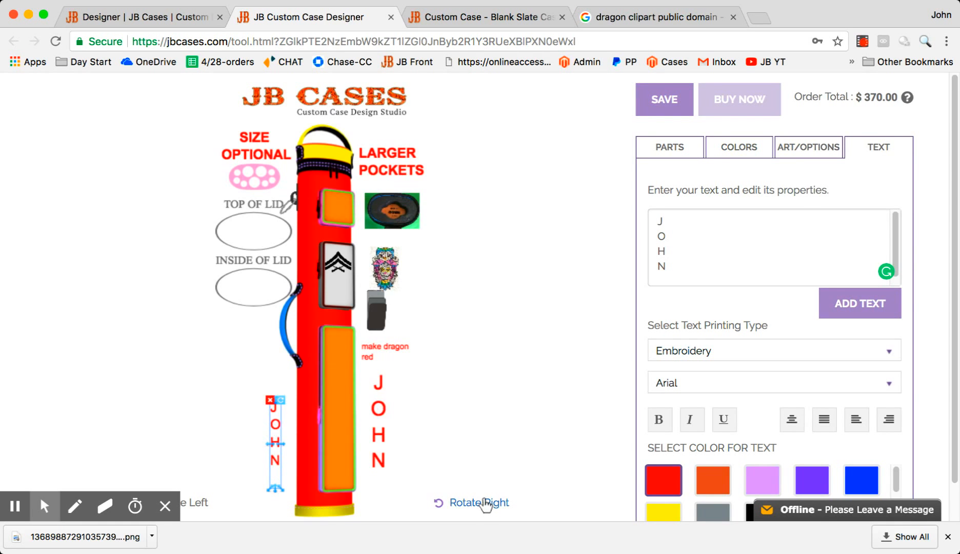
click(477, 502)
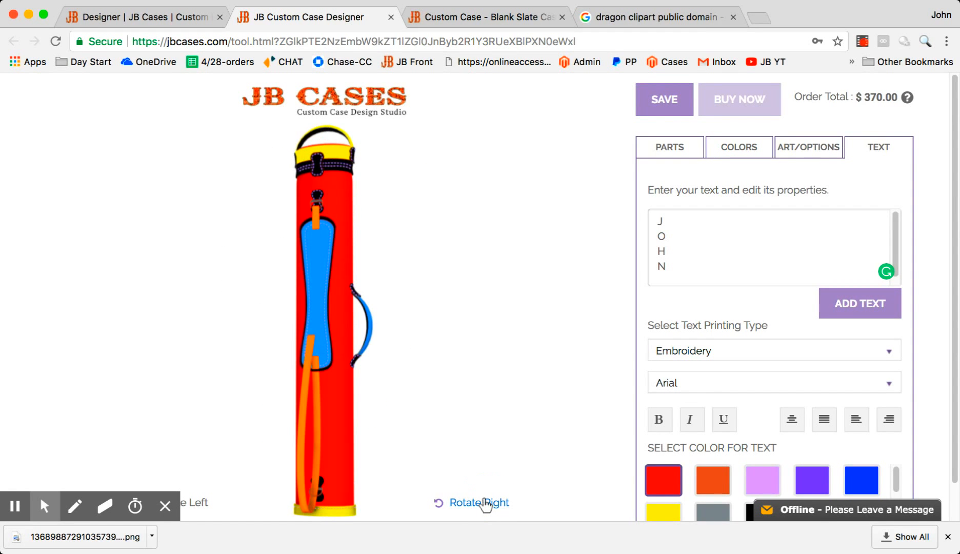
mouse_move(864, 327)
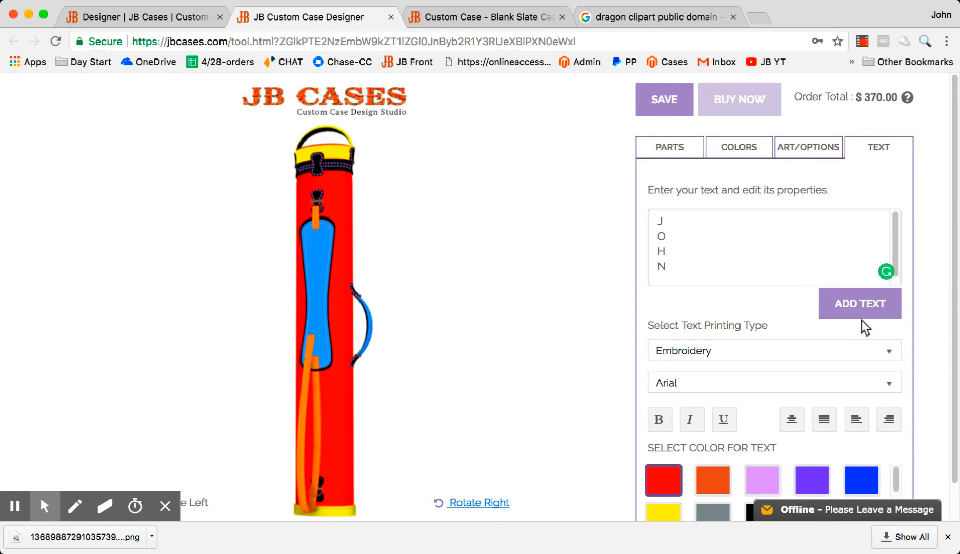
Add a purple vertically stacked JOHN on the blue back pocket and turn to the next side view.
click(859, 302)
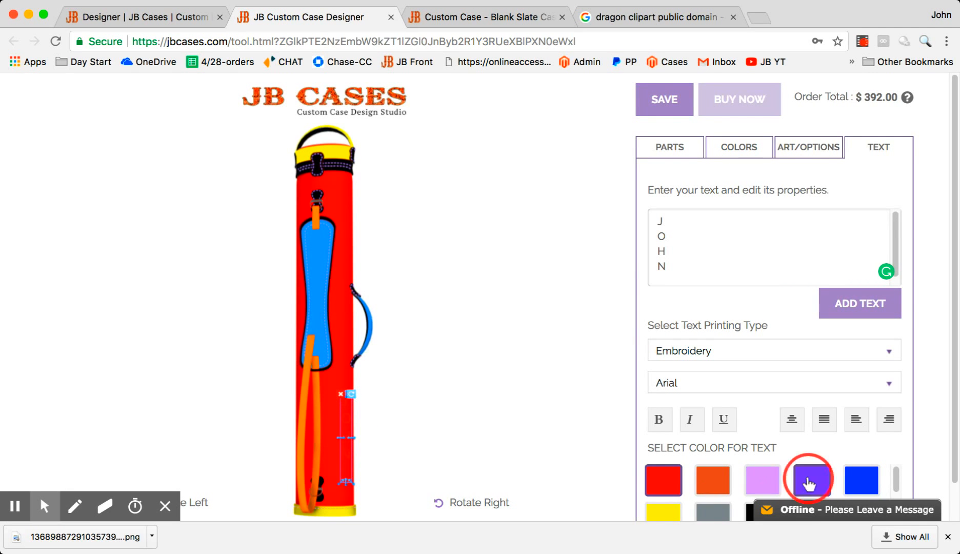
click(810, 479)
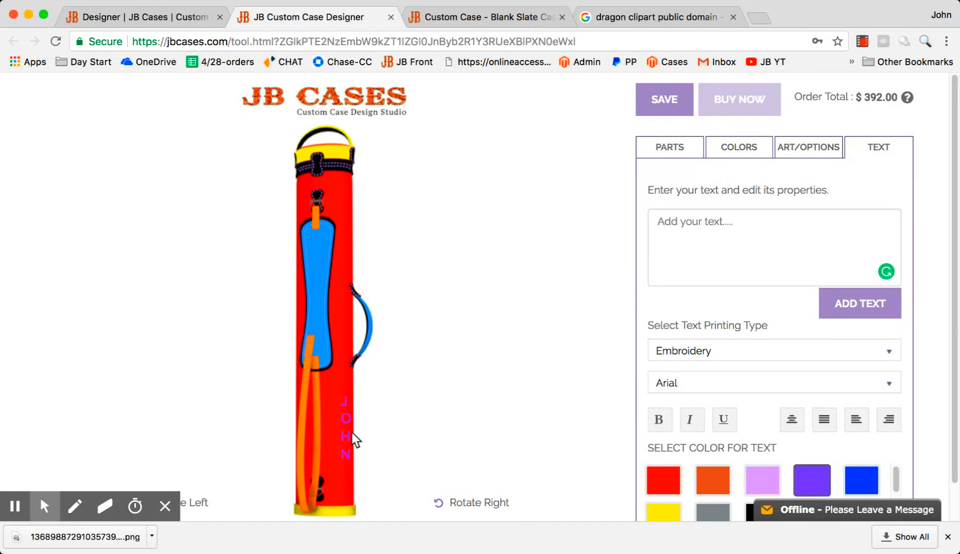
mouse_move(354, 380)
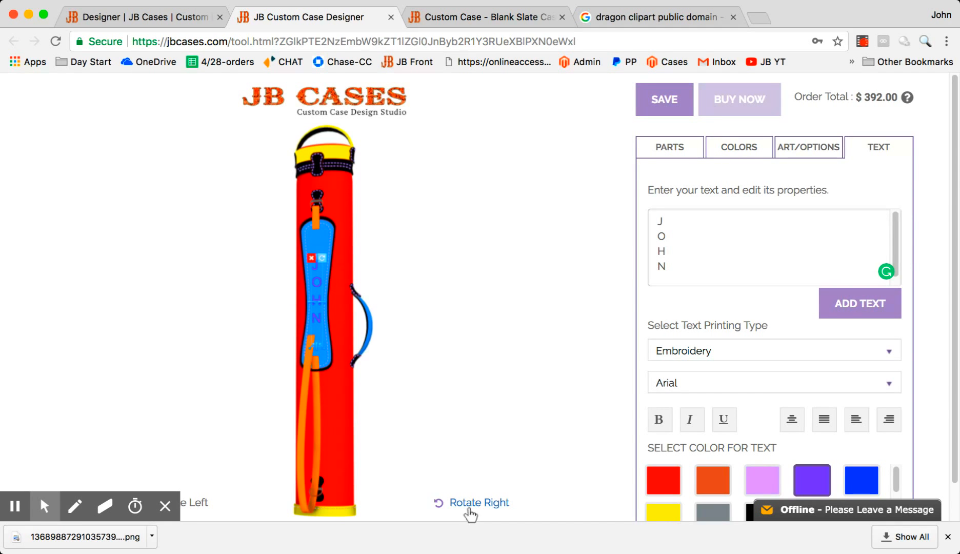
click(479, 503)
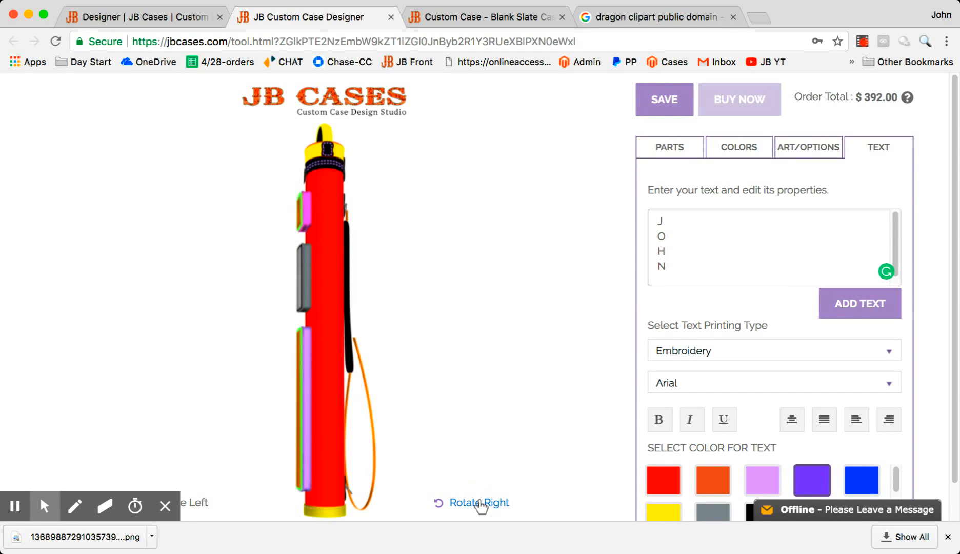